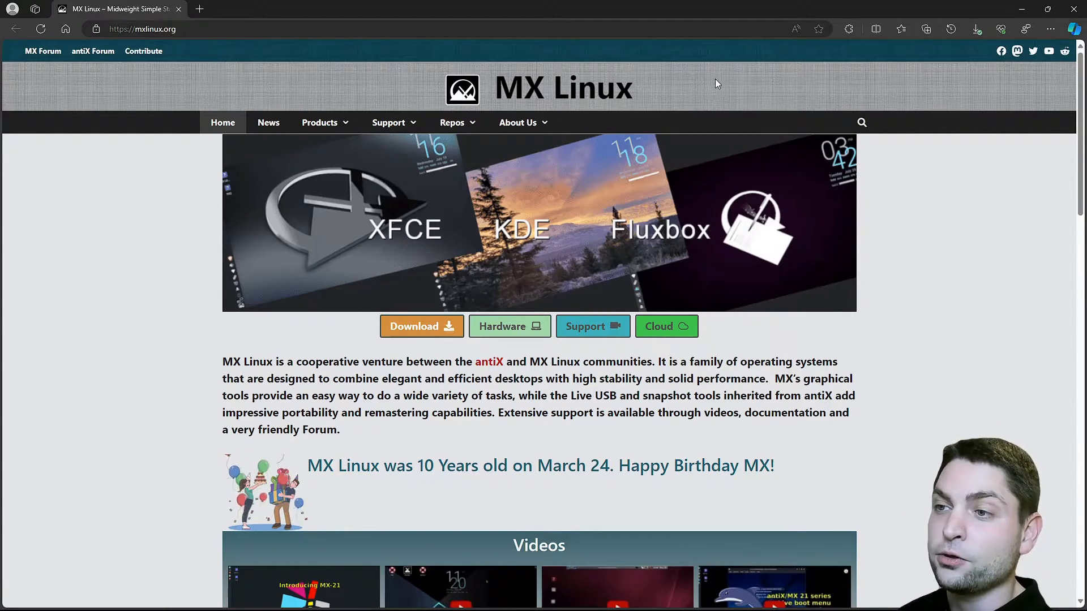
Show the DistroWatch page hit ranking tables with MX Linux in first place
click(388, 9)
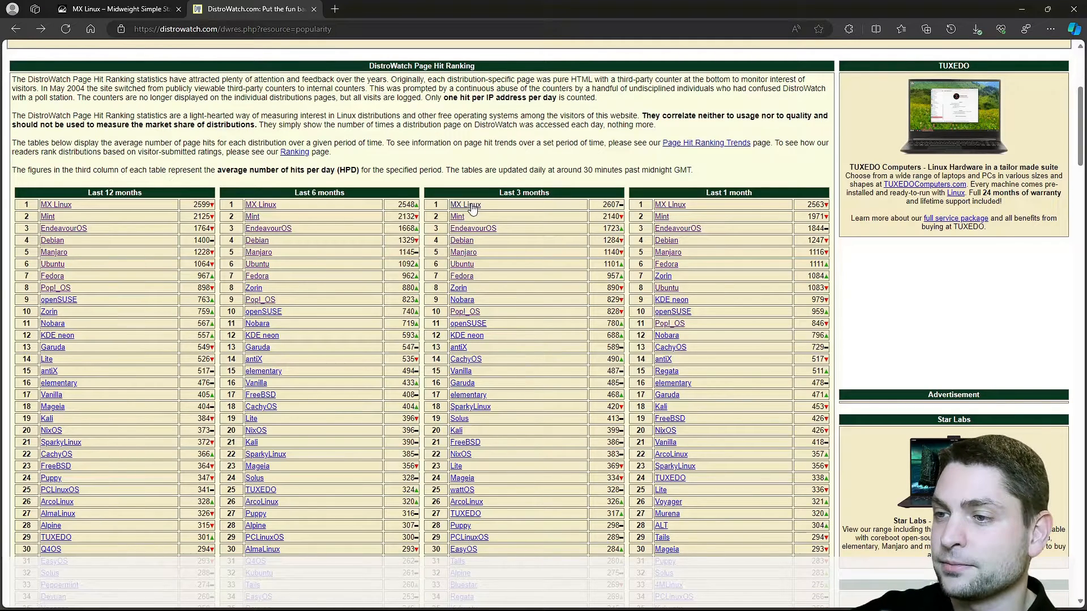
View the MX Linux distribution page, then continue to the MX Linux home page
click(464, 204)
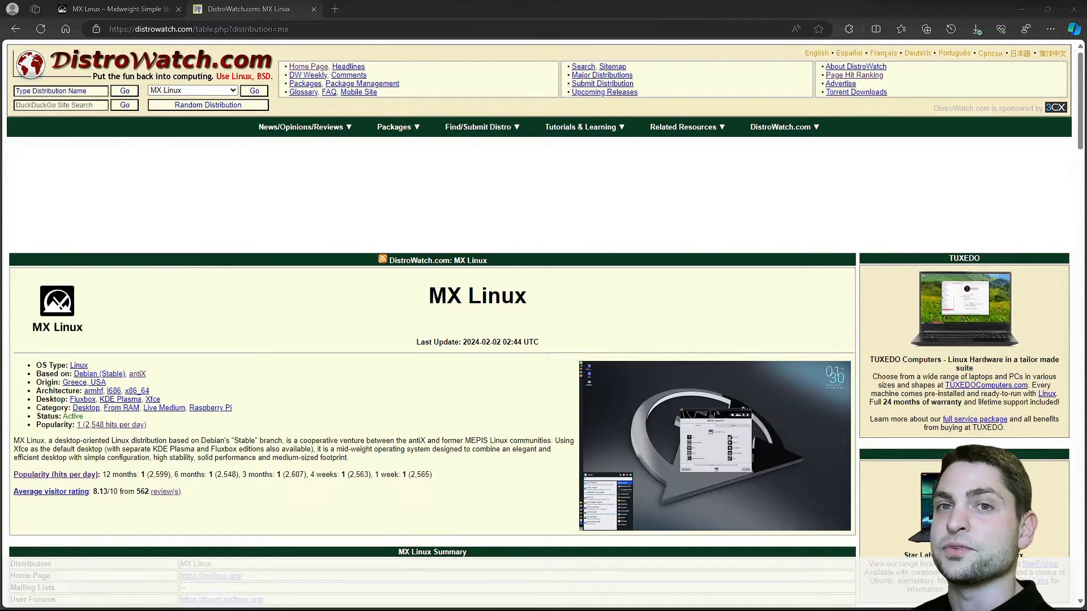
click(223, 291)
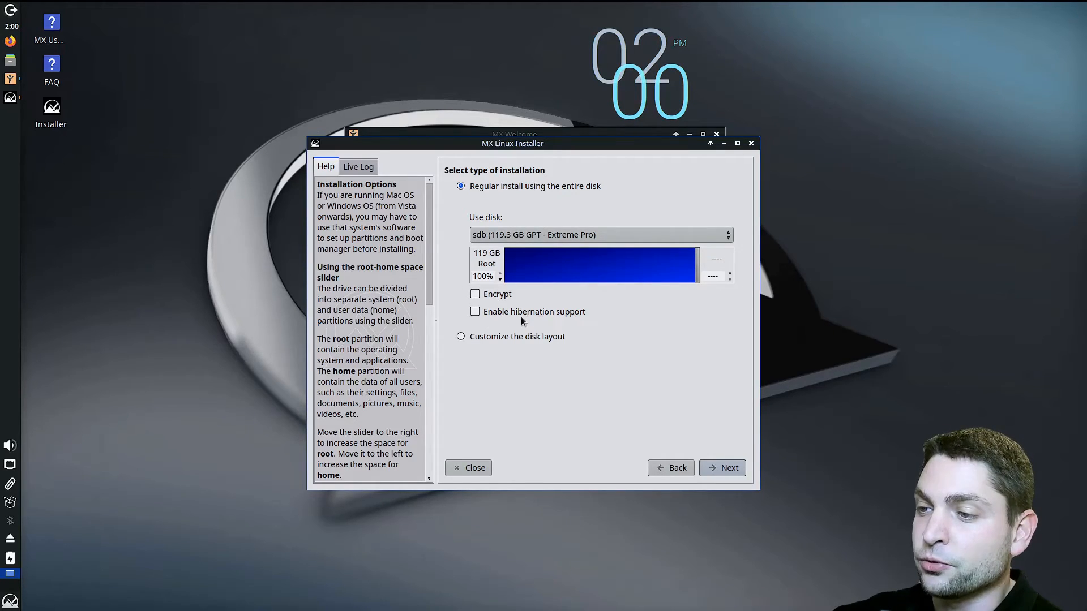
Begin the regular entire-disk install onto sdb, the 119.3 GB Extreme Pro, unencrypted
click(721, 467)
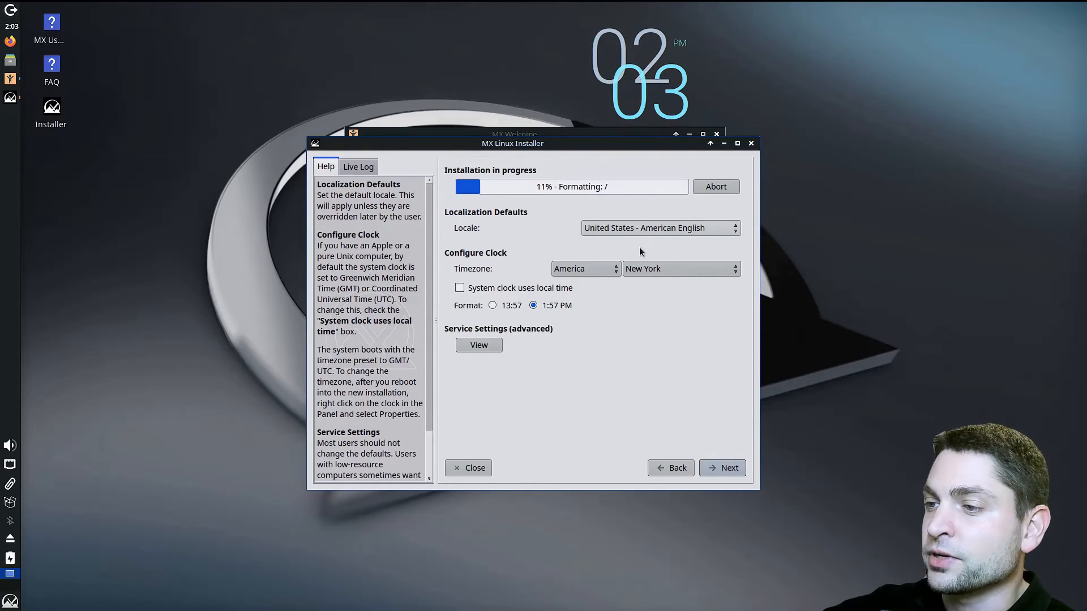
Keep timezone America/New York and switch the clock to 24-hour (13:57) format
click(492, 304)
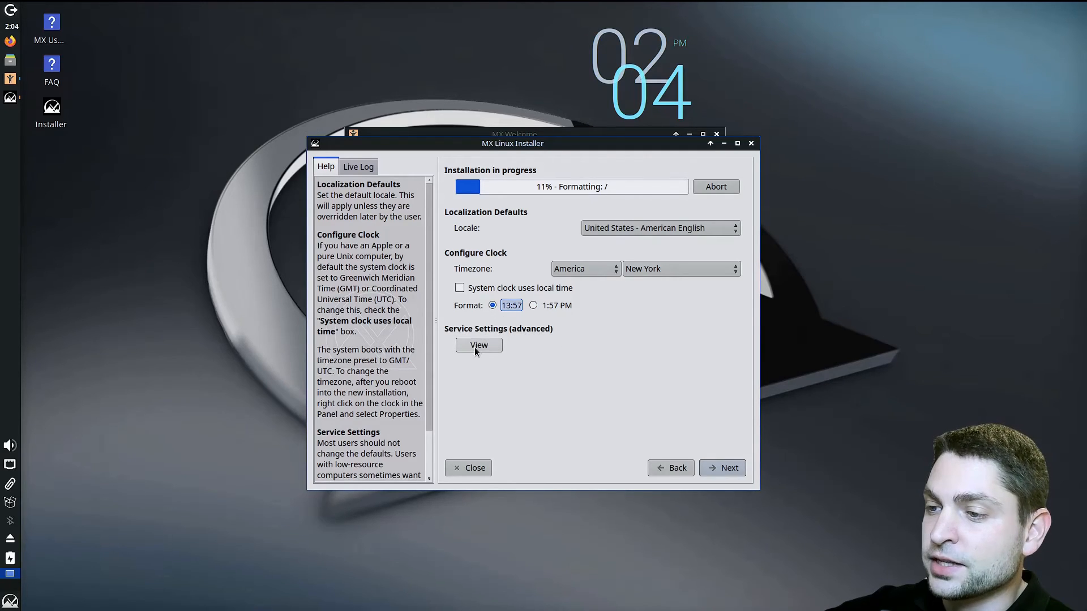